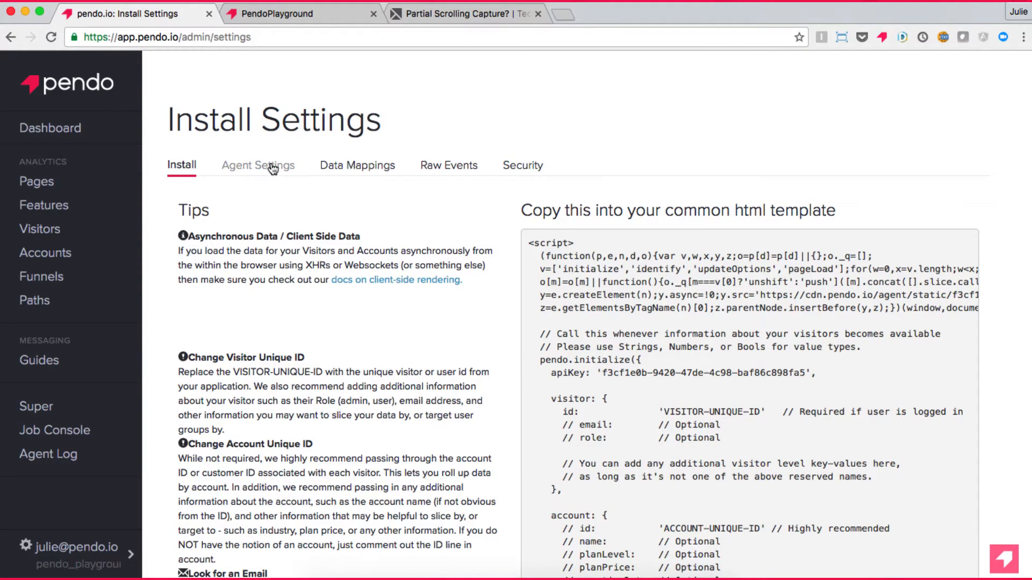
# - Review the Agent Settings list showing the data-foo custom HTML attribute, then return to the install snippet
pyautogui.click(258, 165)
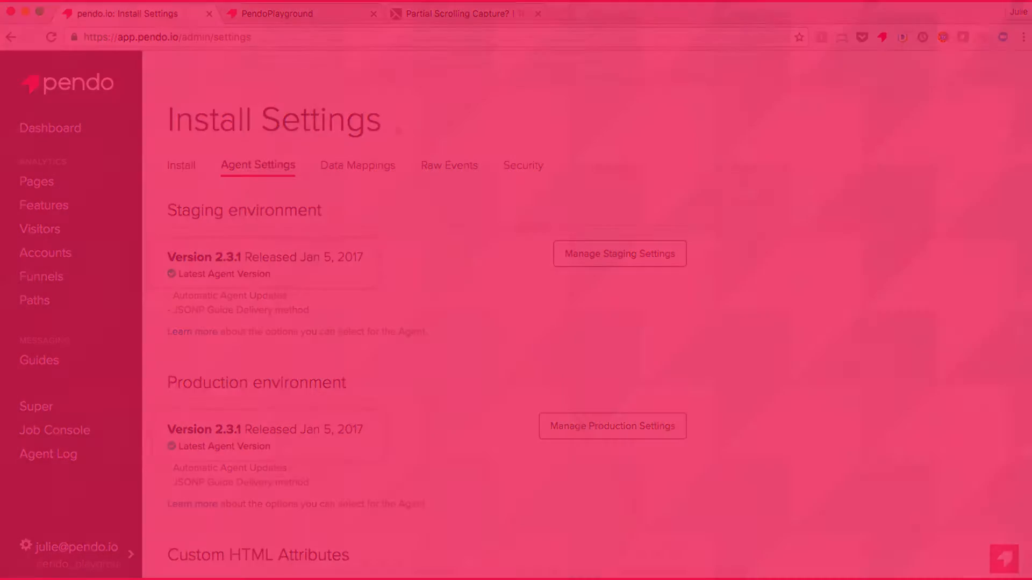
pyautogui.scroll(-3)
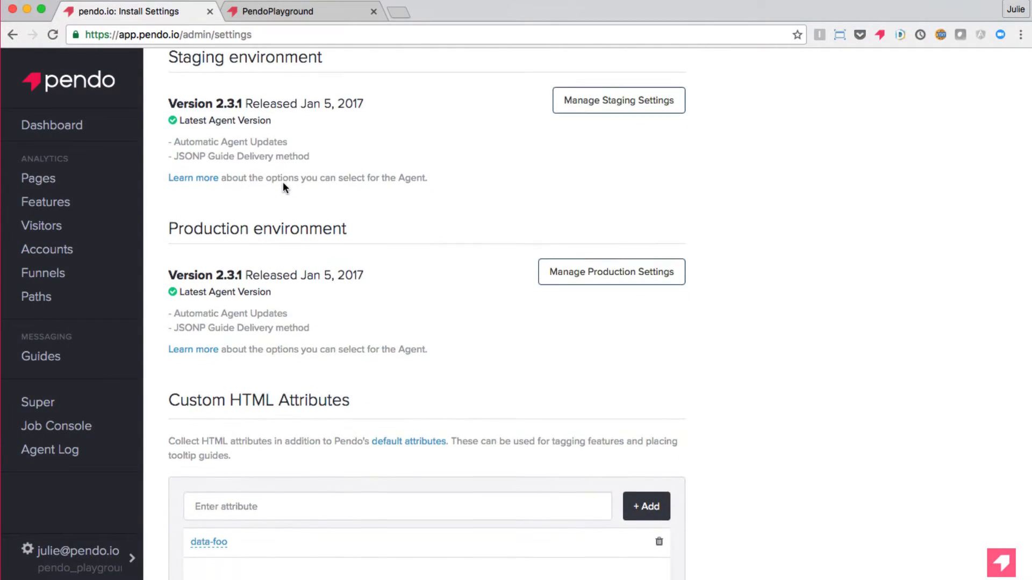
pyautogui.scroll(-3)
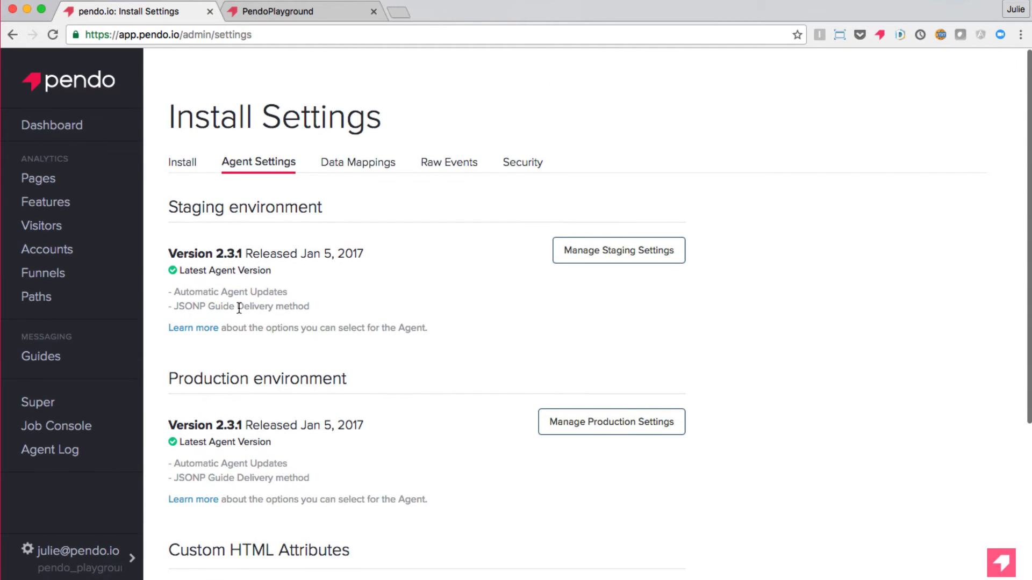
pyautogui.click(183, 163)
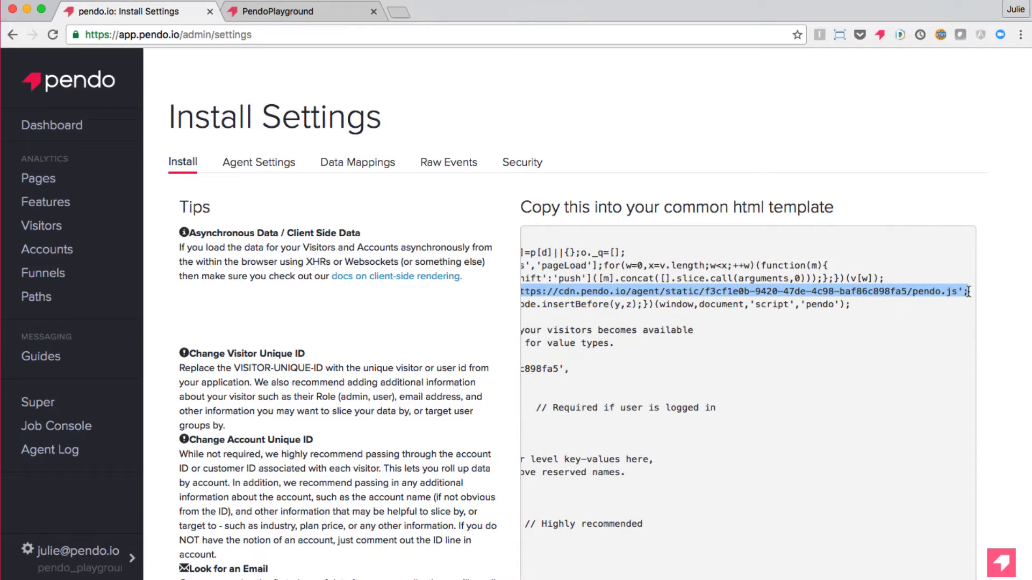
# - Load the CDN pendo.js file in a new tab and find its htmlAttributes pattern with tabindex and data-foo
pyautogui.rightClick(954, 292)
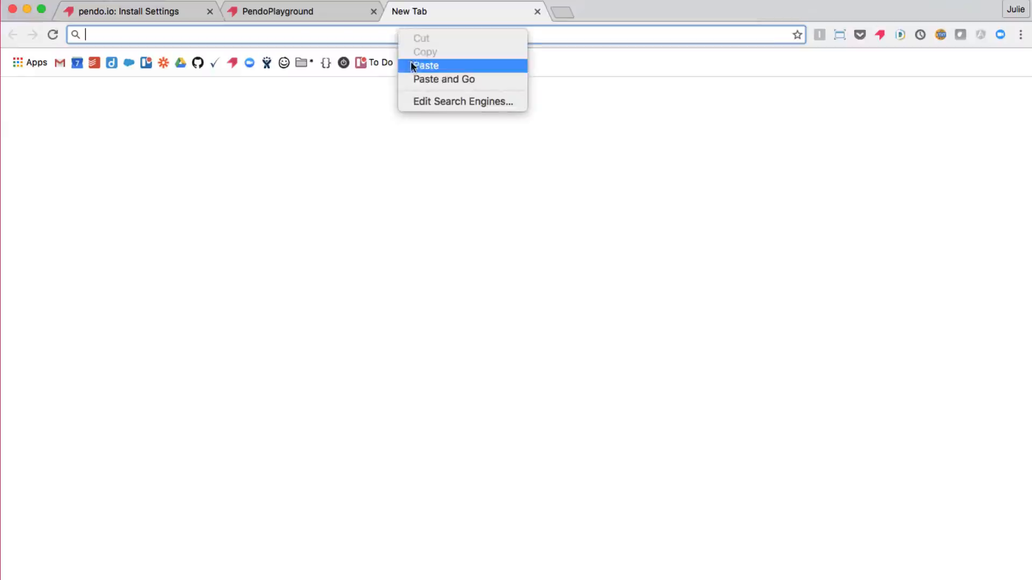
pyautogui.click(444, 79)
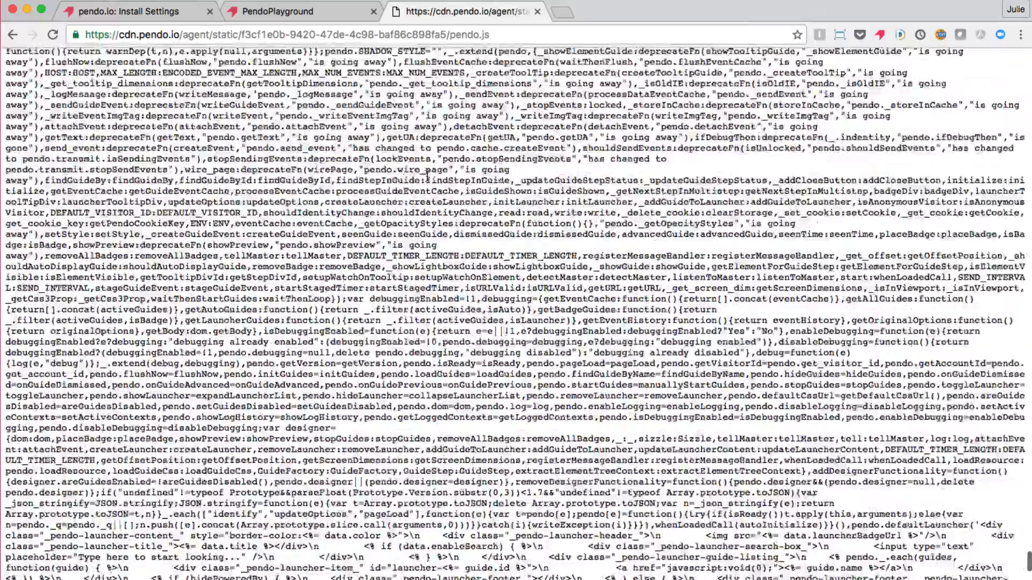
pyautogui.scroll(-3)
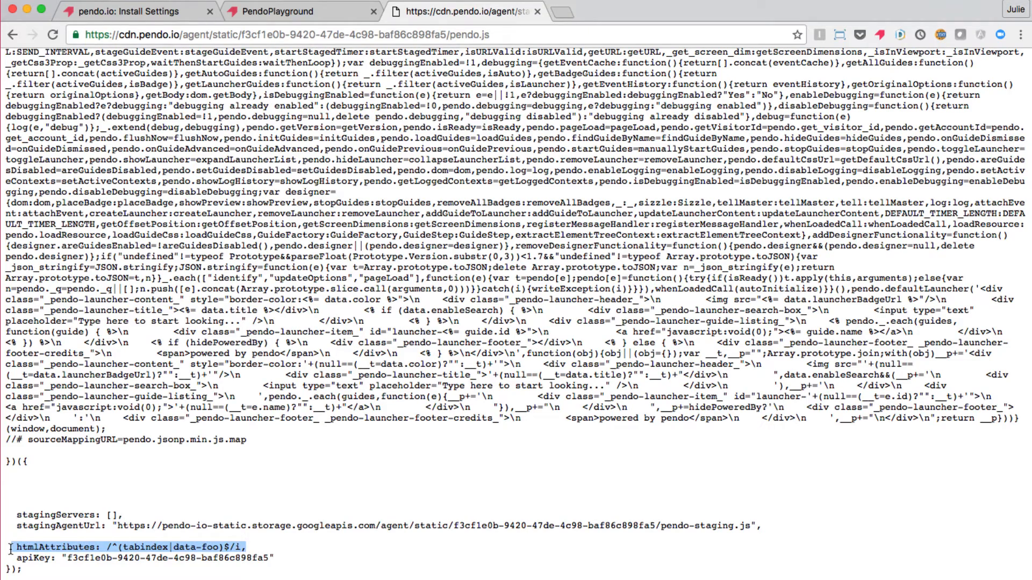
pyautogui.click(128, 11)
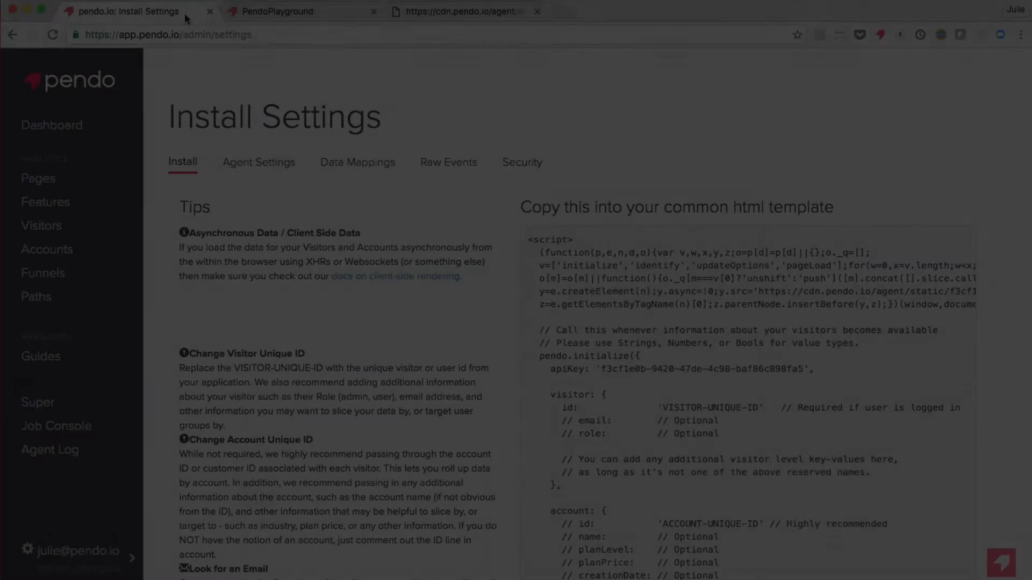
# - View the Features list with click counts, then launch Manage Features In-App on the Playground page
pyautogui.click(45, 202)
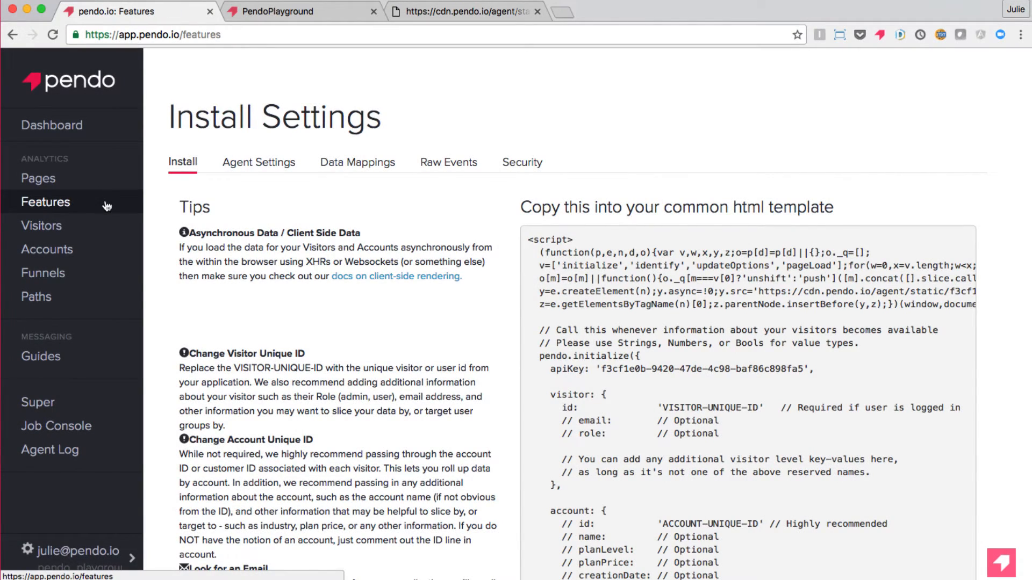
pyautogui.click(45, 202)
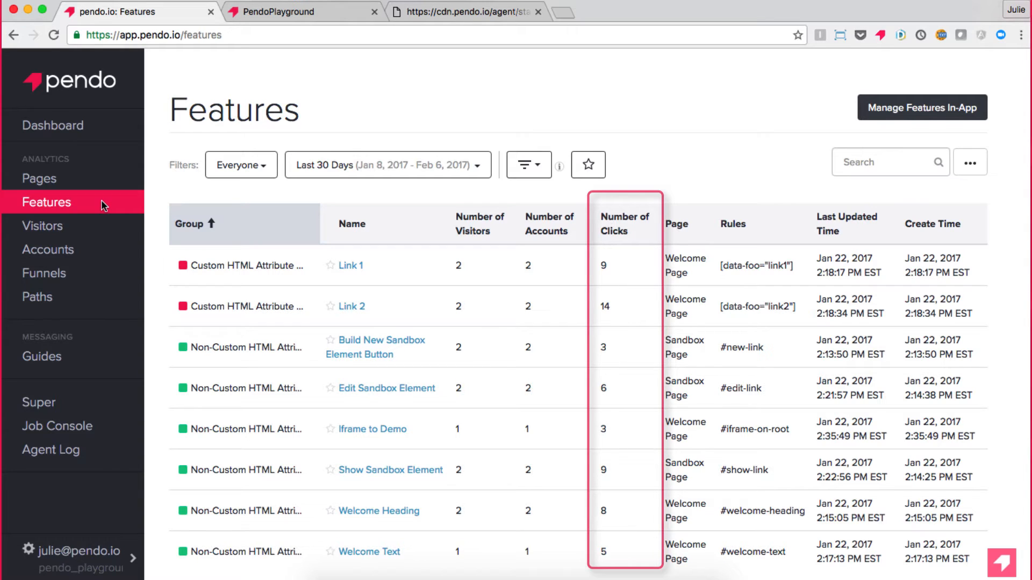
pyautogui.click(921, 107)
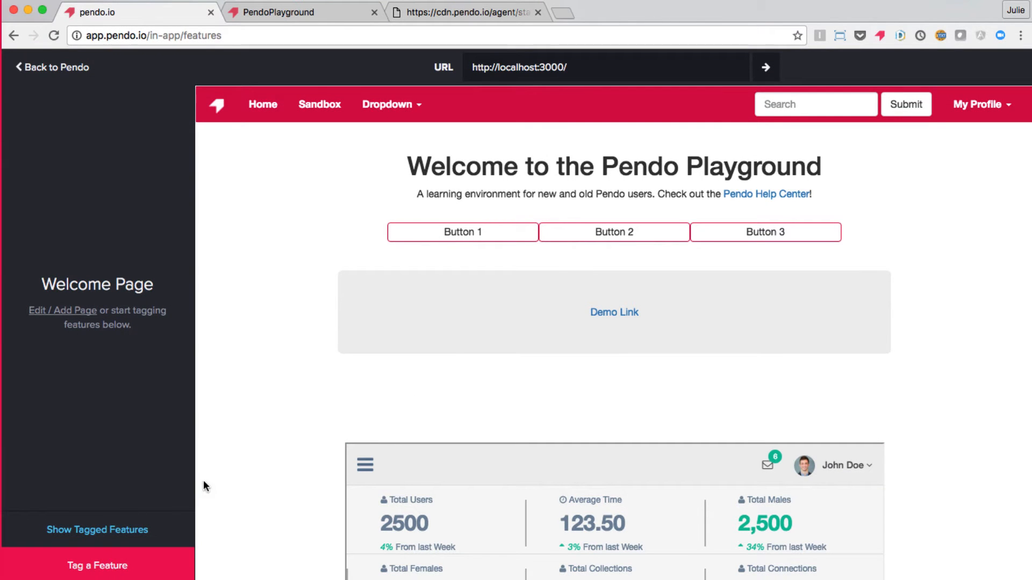
pyautogui.click(97, 530)
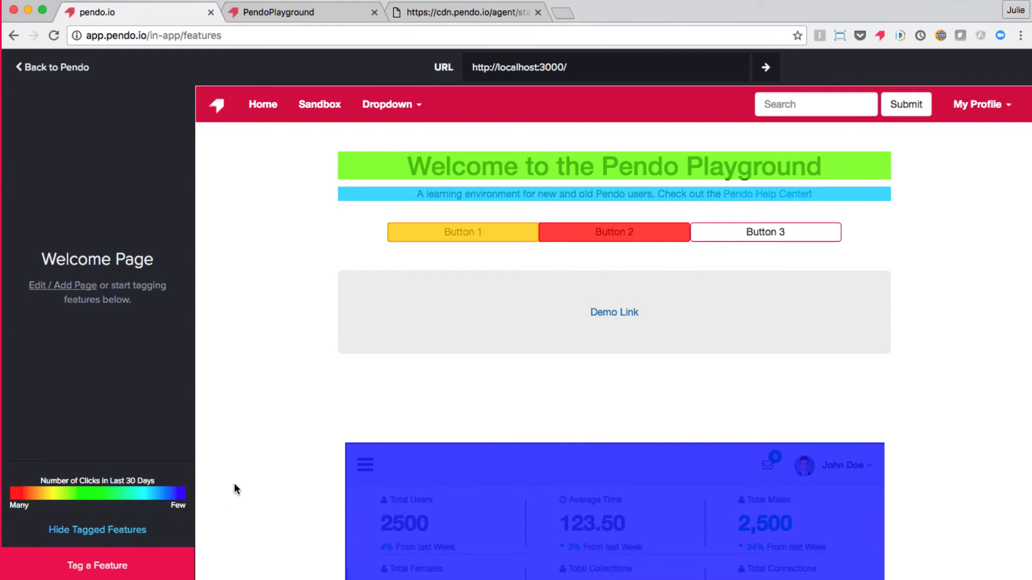
pyautogui.moveTo(717, 238)
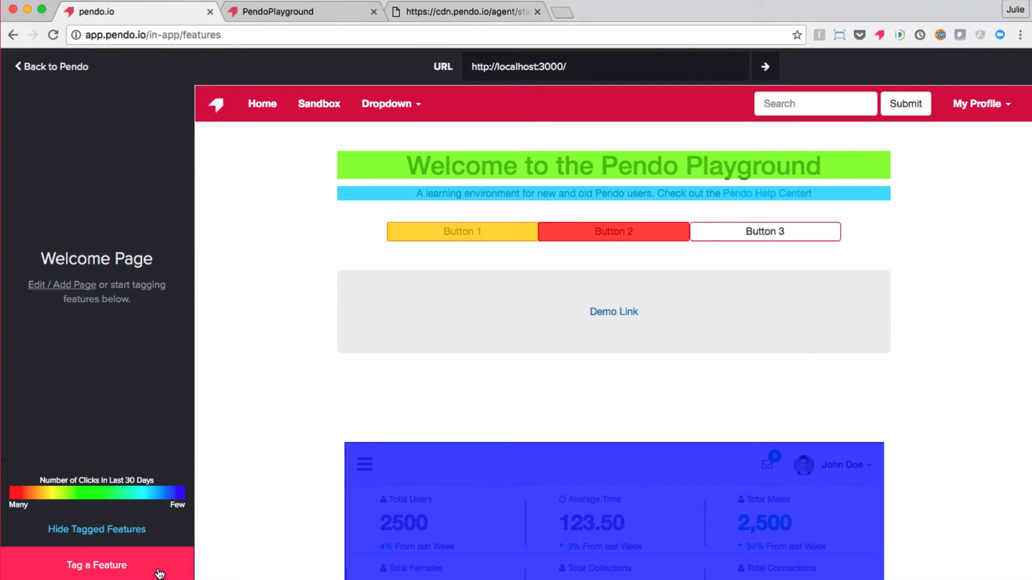
pyautogui.click(96, 565)
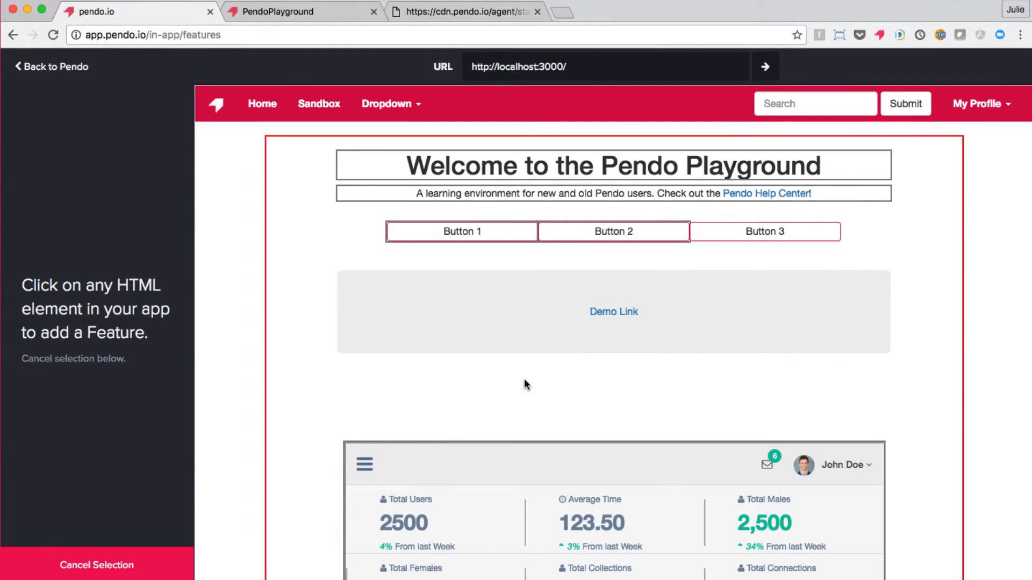
pyautogui.click(764, 231)
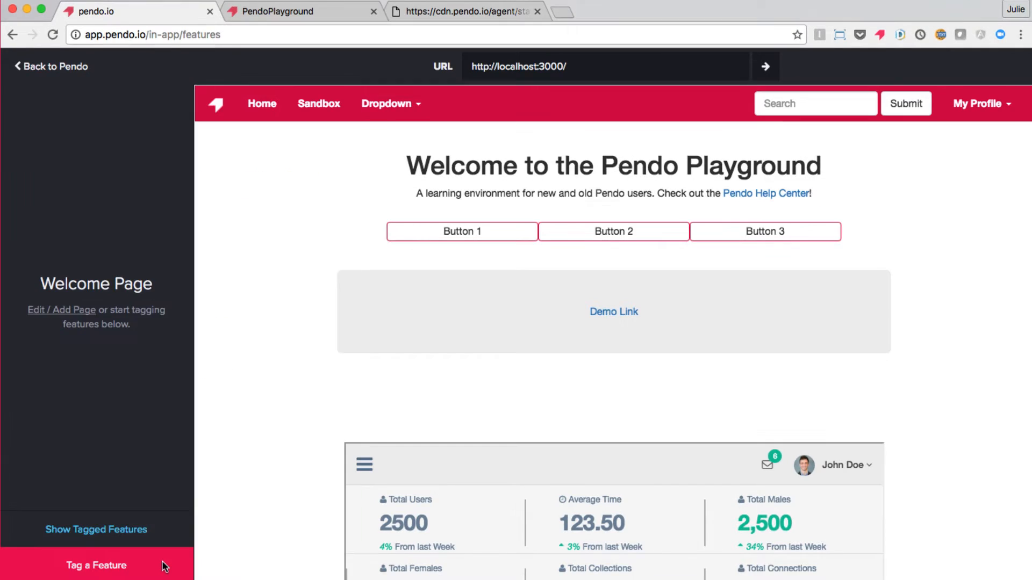
pyautogui.click(96, 566)
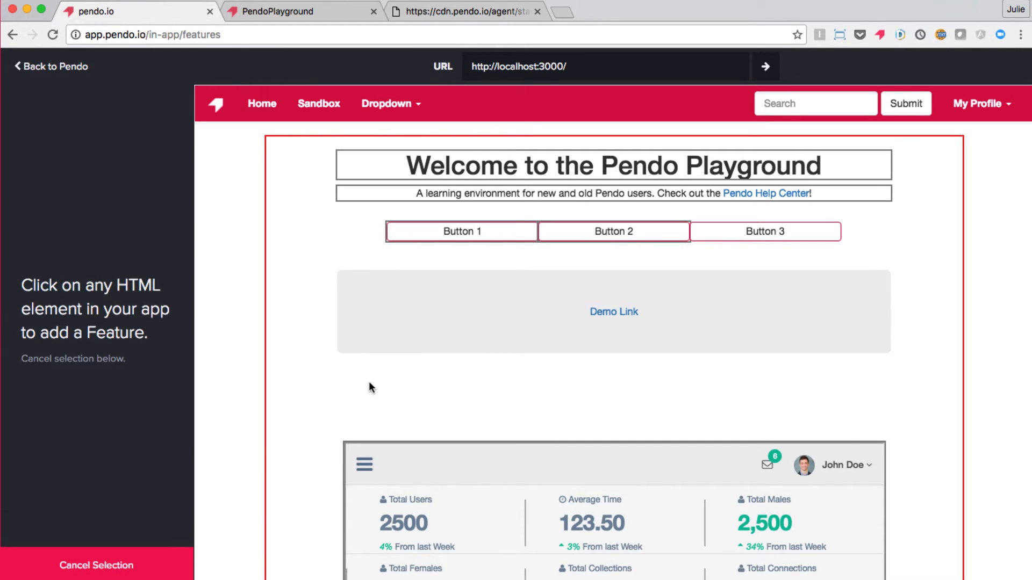
pyautogui.click(613, 311)
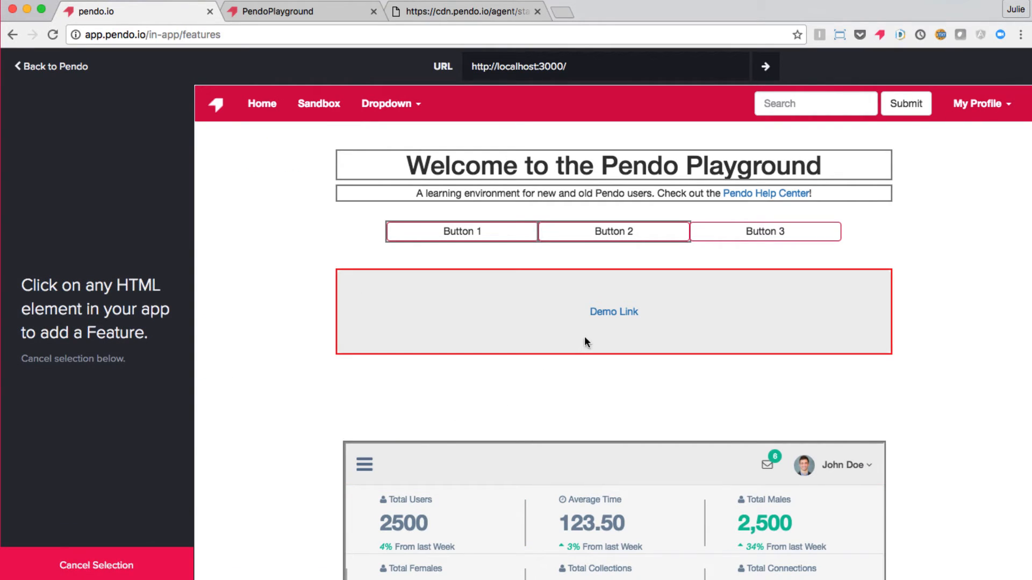
pyautogui.click(612, 312)
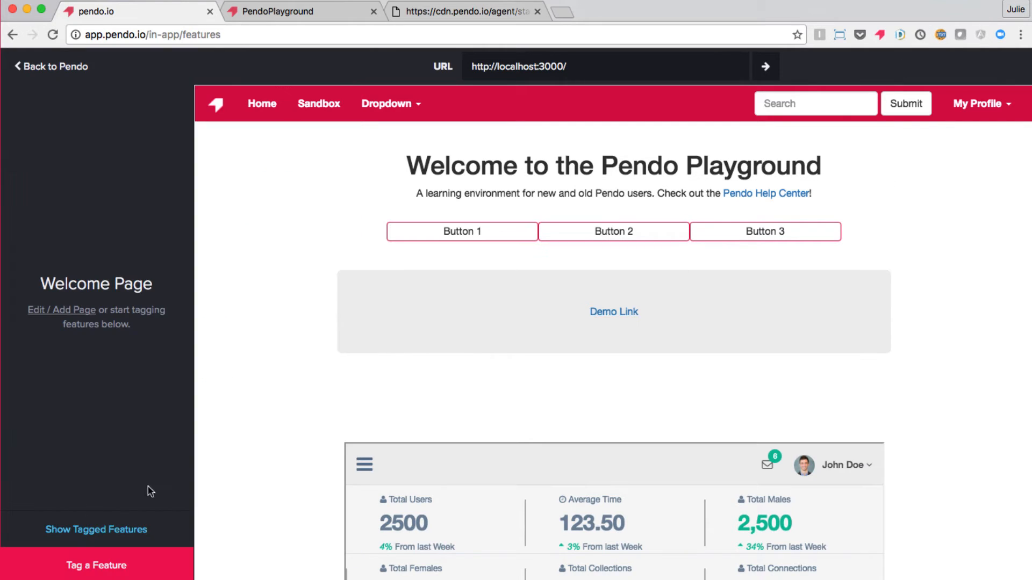
# - Inspect the Demo Link element's markup in the browser developer tools
pyautogui.rightClick(613, 312)
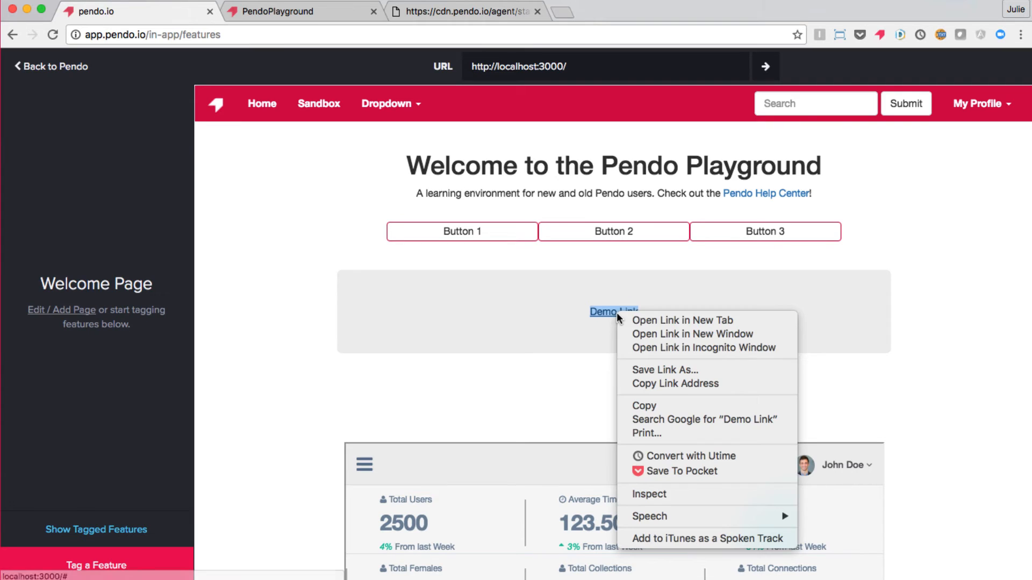
pyautogui.click(648, 496)
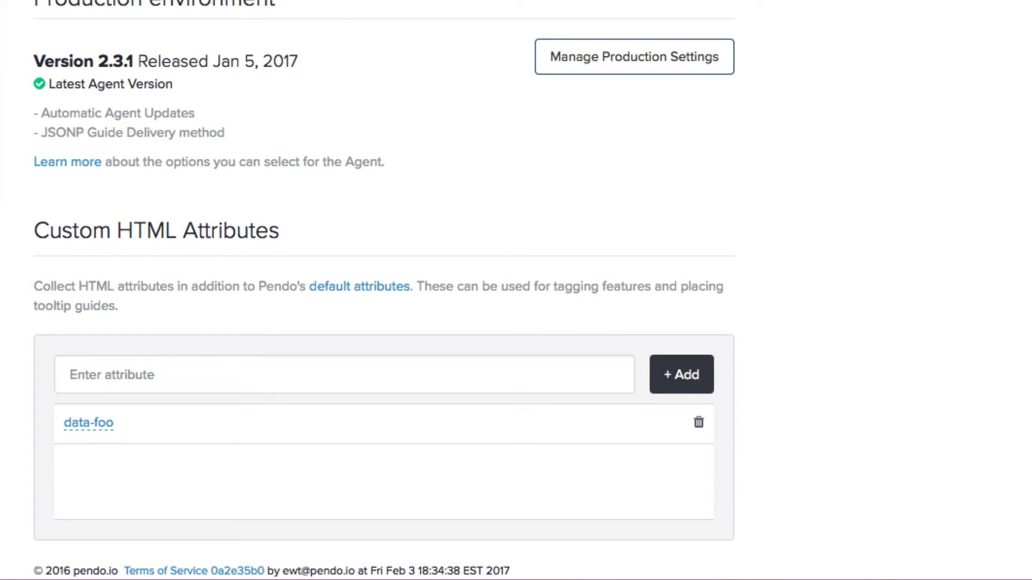
# - Edit the data-foo custom HTML attribute to the wildcard data-* and save it
pyautogui.click(345, 374)
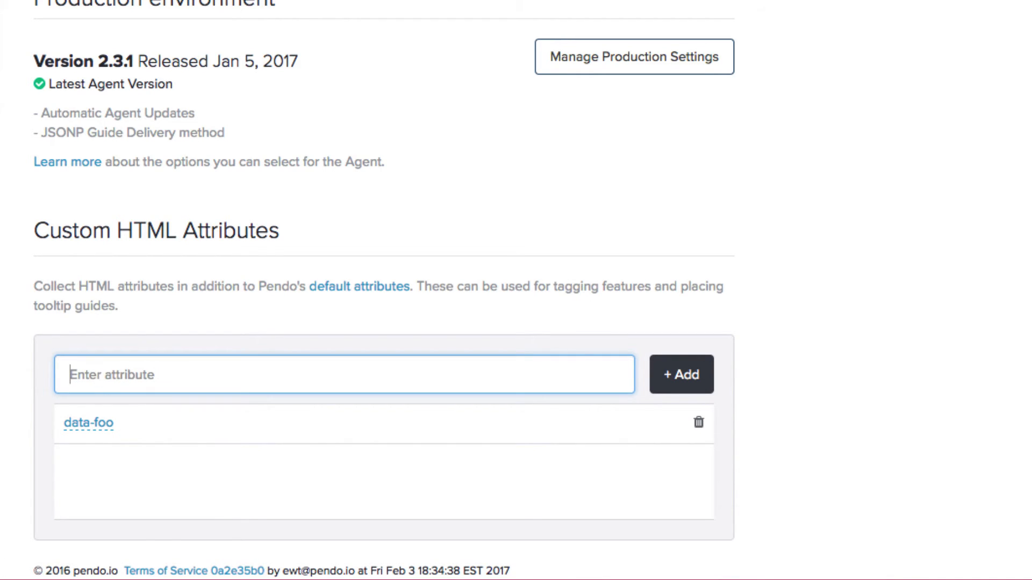
pyautogui.write('data-b')
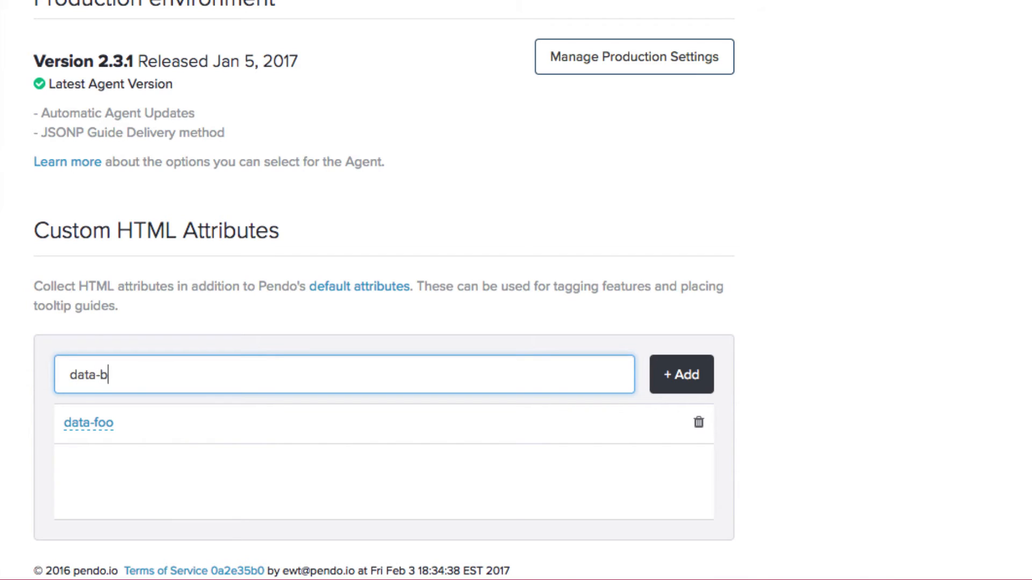
pyautogui.write('ar')
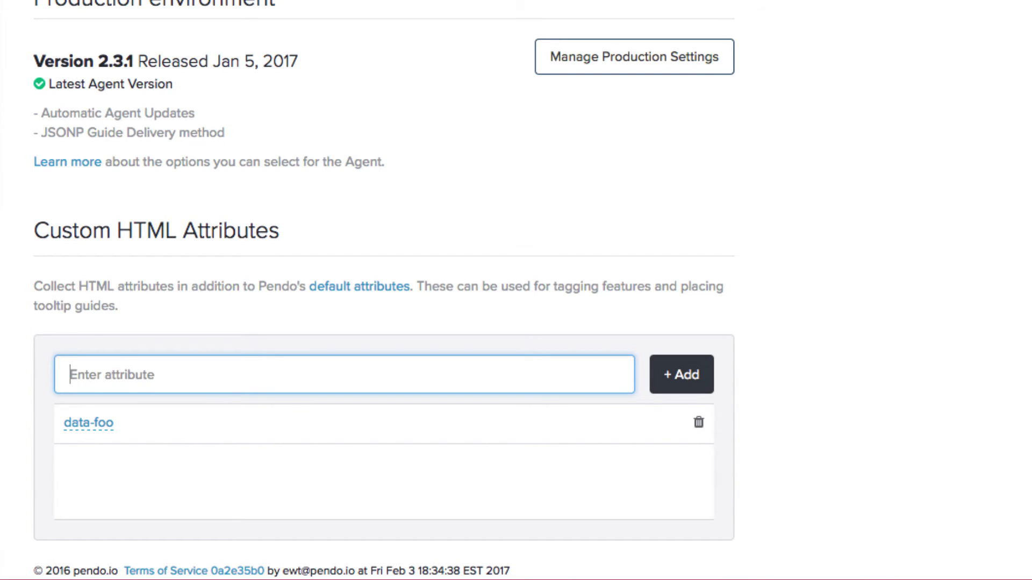
pyautogui.click(89, 423)
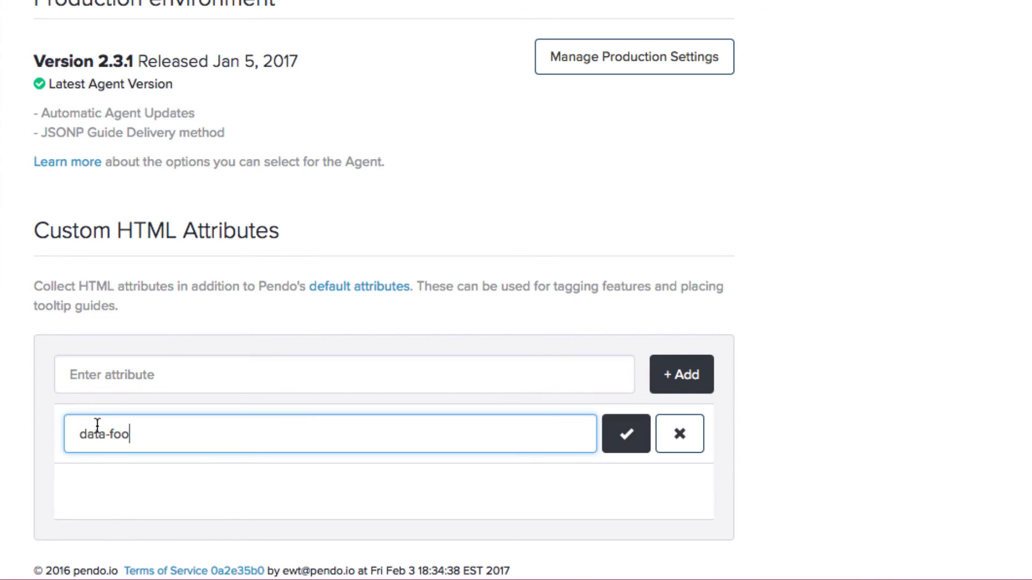
pyautogui.press('Backspace')
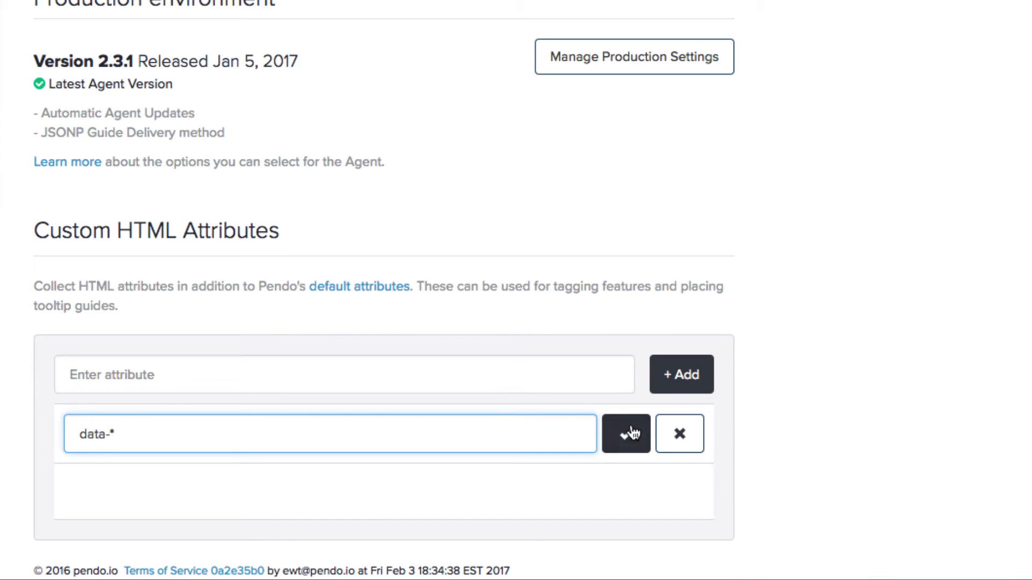
pyautogui.click(623, 433)
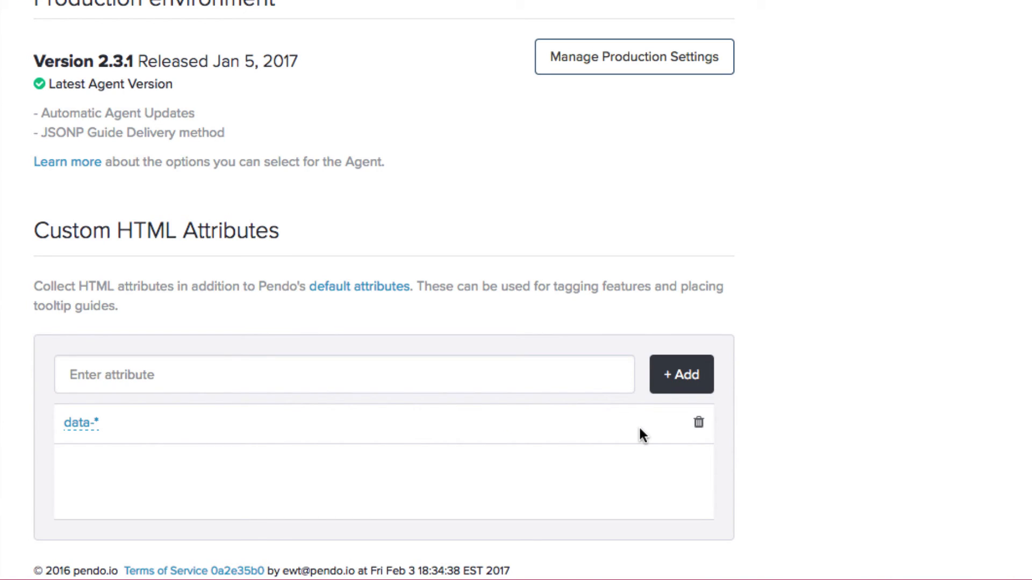
# - Reload the cdn.pendo.io pendo.js tab to recheck its htmlAttributes line
pyautogui.click(464, 11)
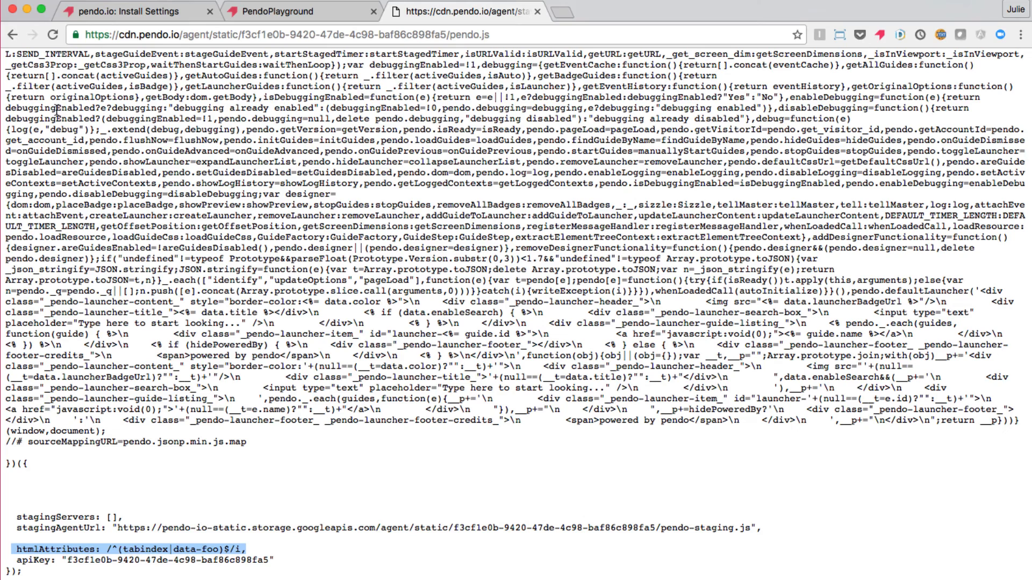
pyautogui.click(51, 35)
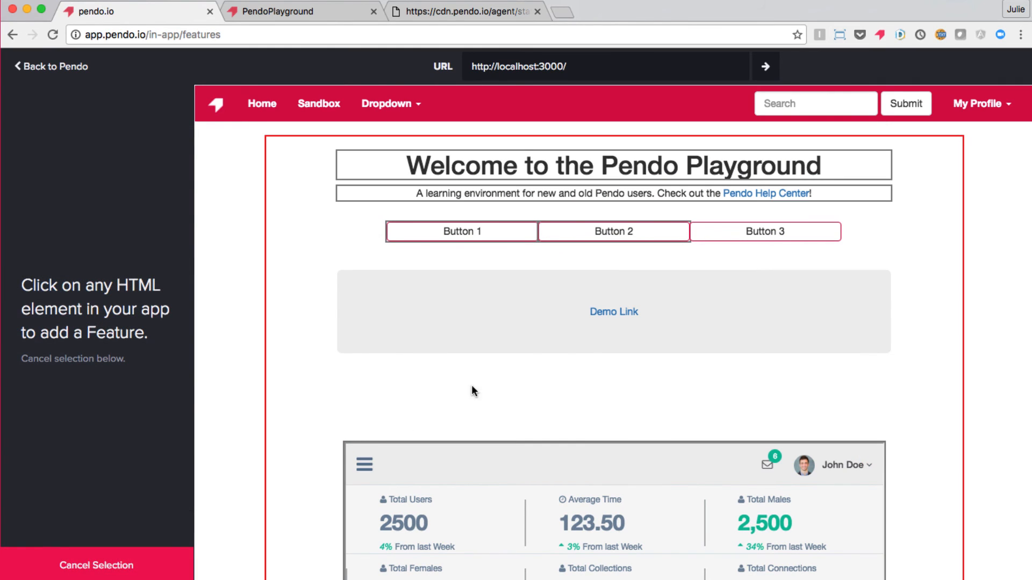
# - Pick the Demo Link element so the tagging form suggests the [data-bar="demo-link"] rule
pyautogui.click(613, 312)
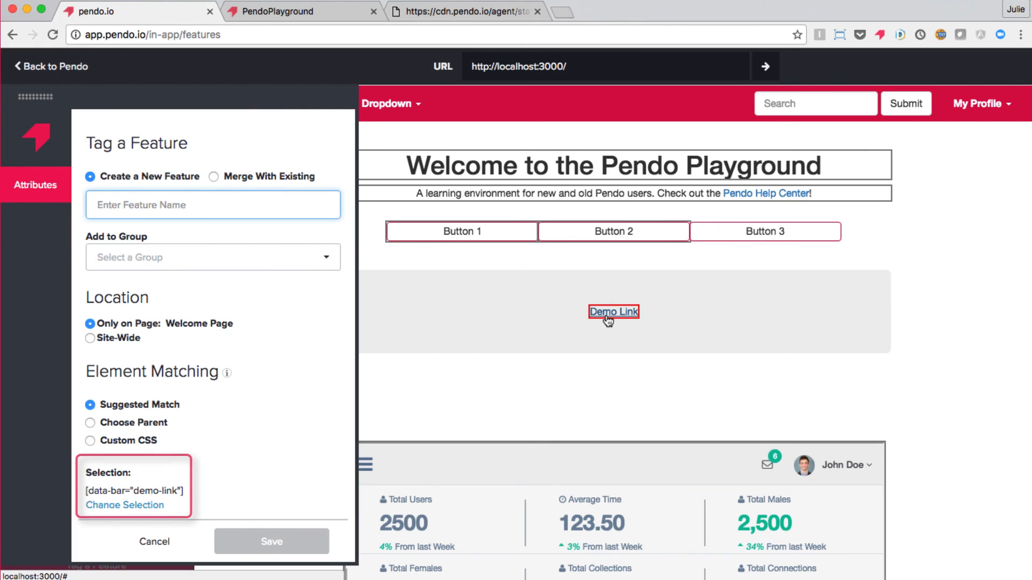
pyautogui.moveTo(601, 333)
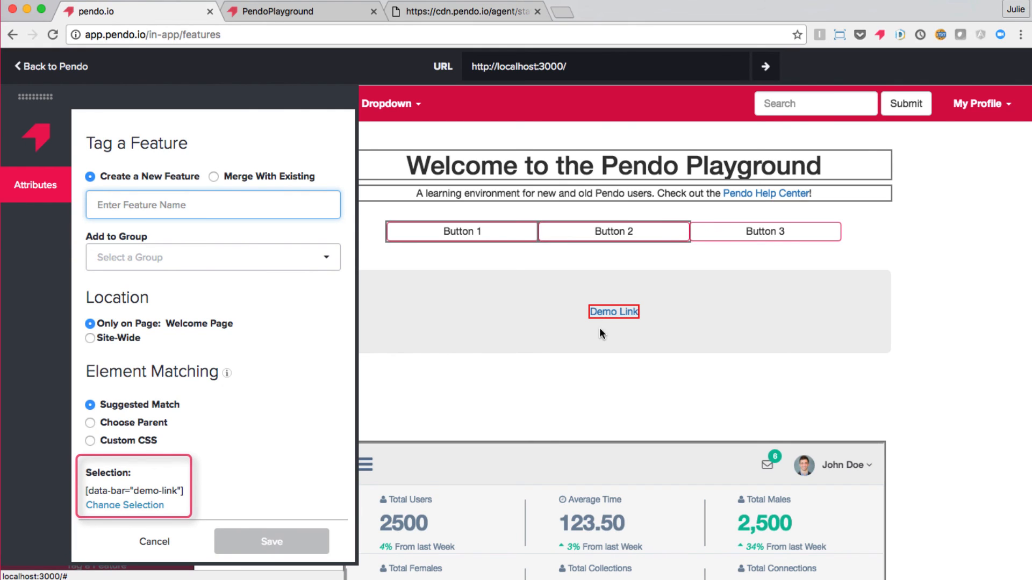